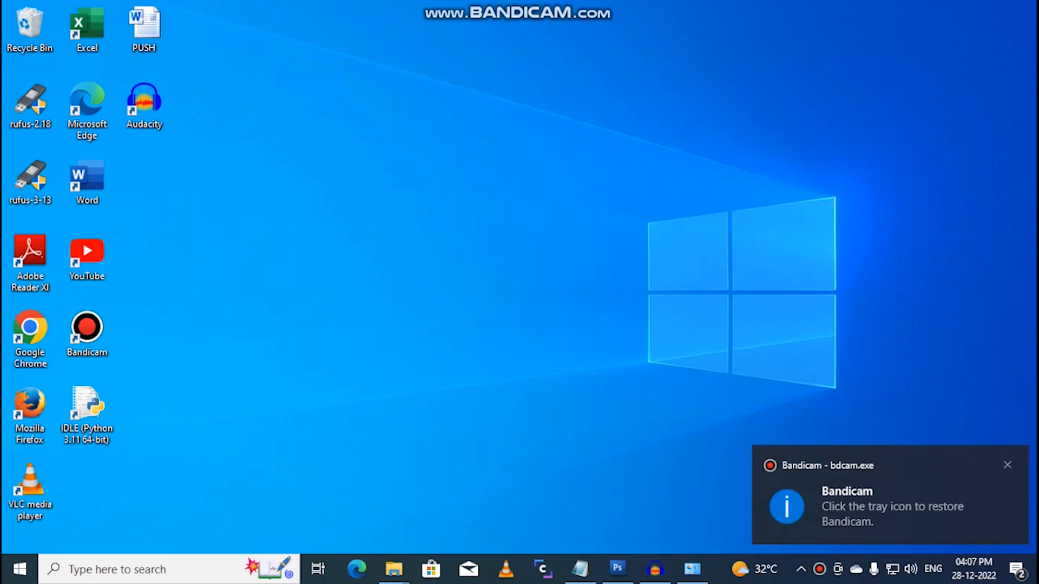
Launch Control Panel from the Run dialog and open its System settings item
click(1006, 465)
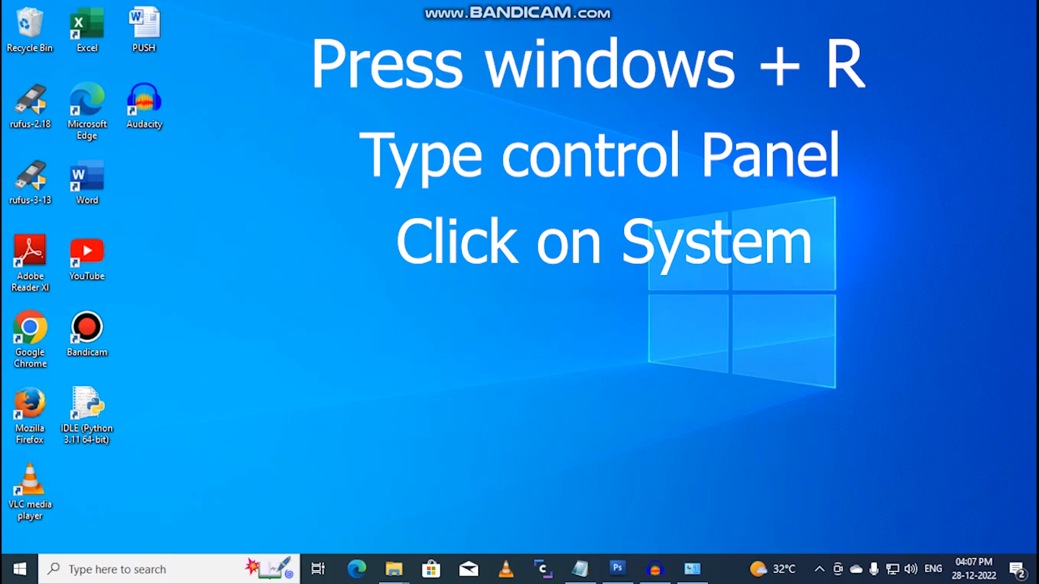
key(win+r)
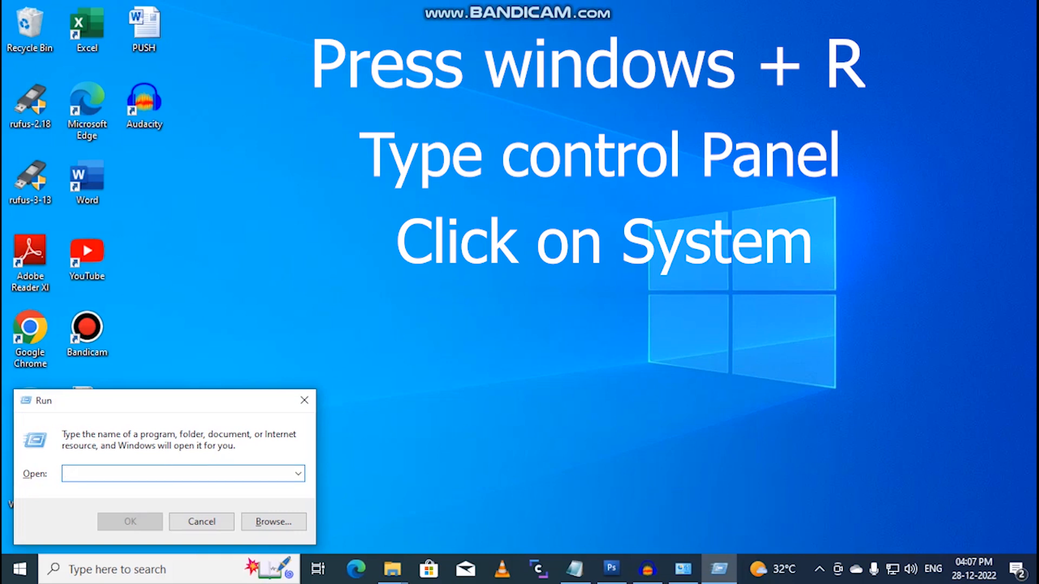
text(control p)
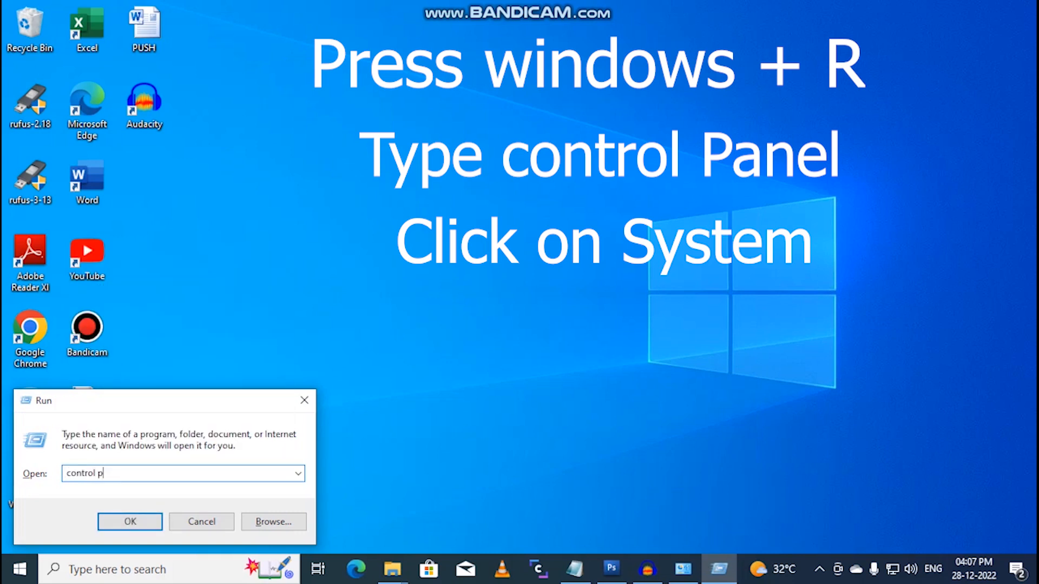
text(ane)
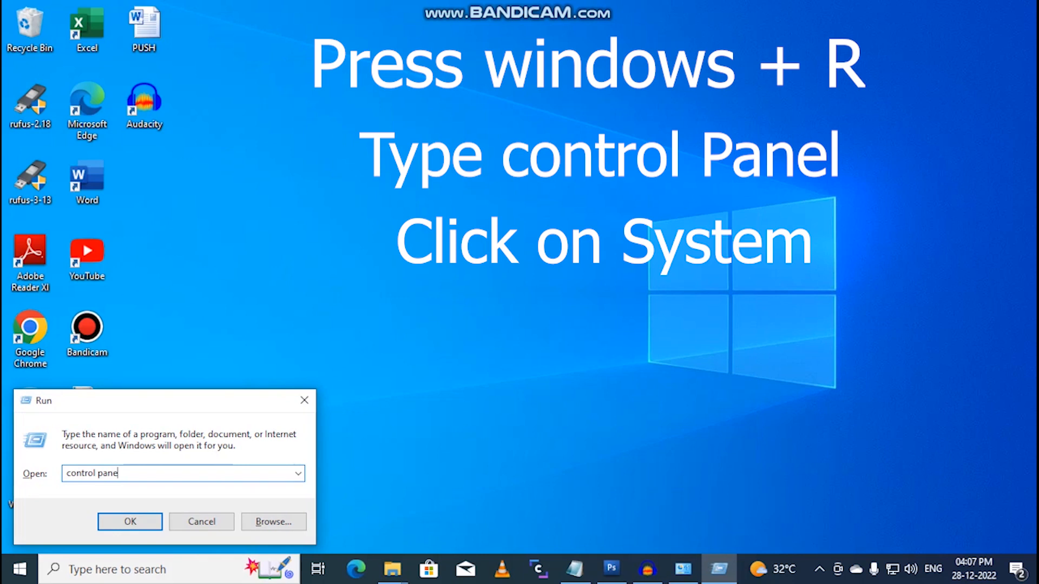
click(128, 521)
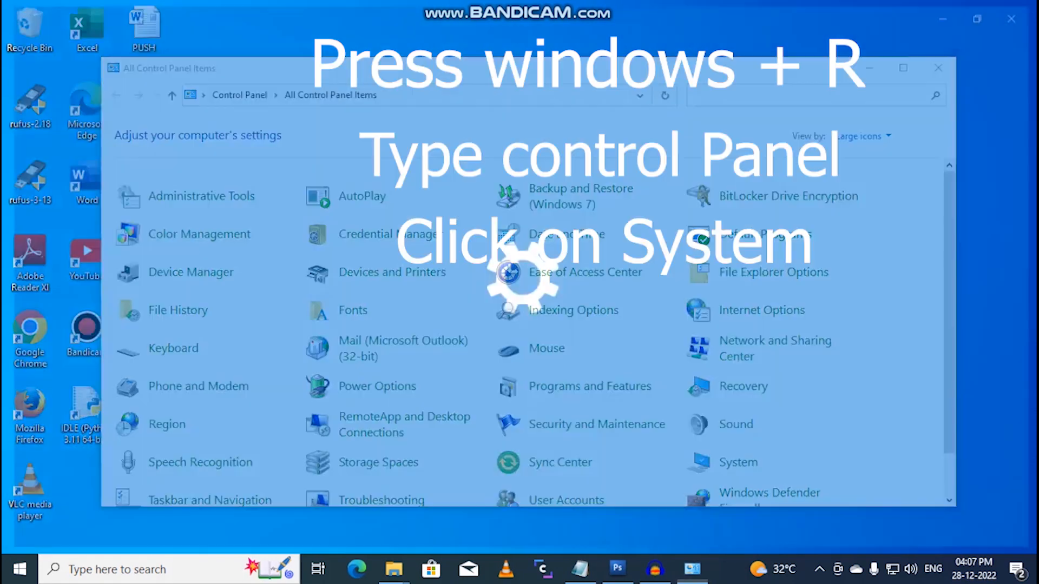
click(737, 462)
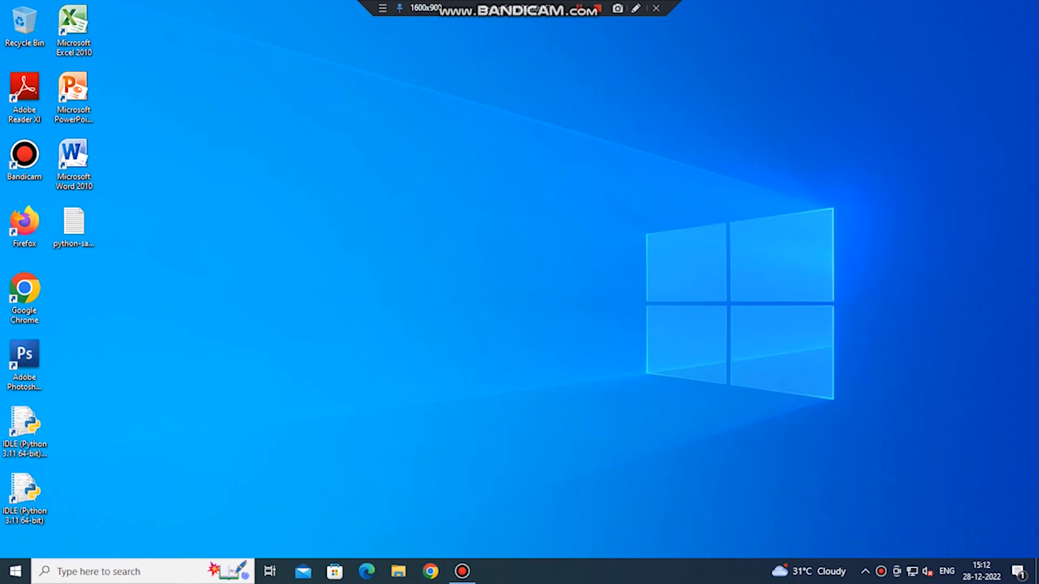
Run dxdiag from the Run dialog to start the DirectX Diagnostic Tool
text(dxdiag)
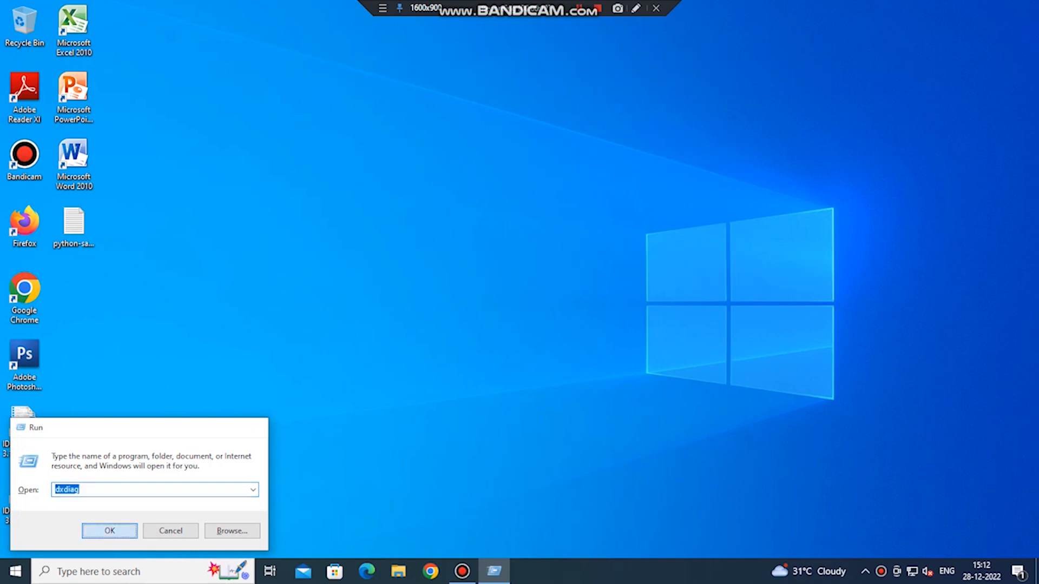
click(109, 531)
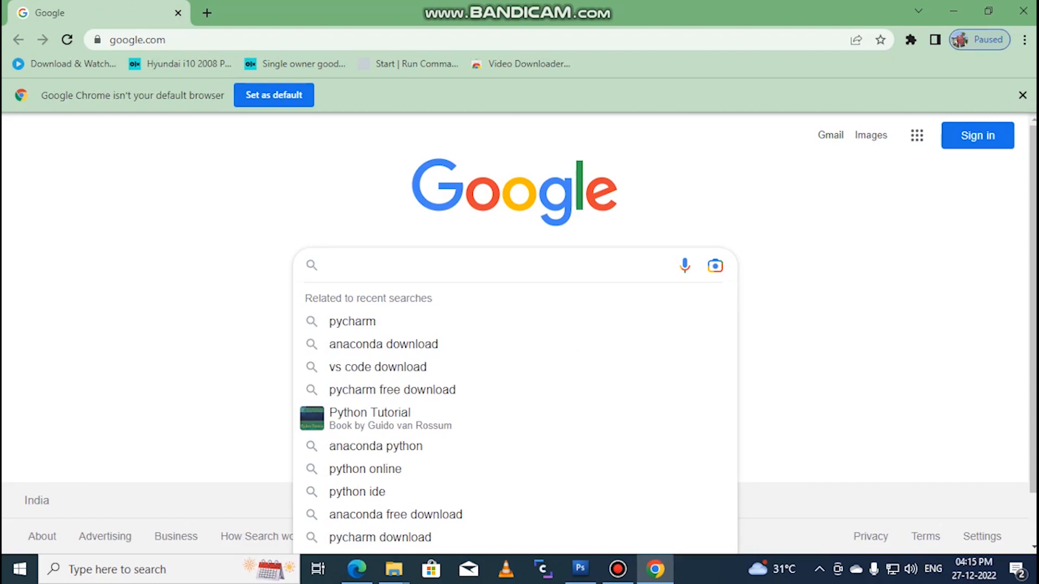
Search Google for 'python free download' and open python.org's Download Python page
text(python)
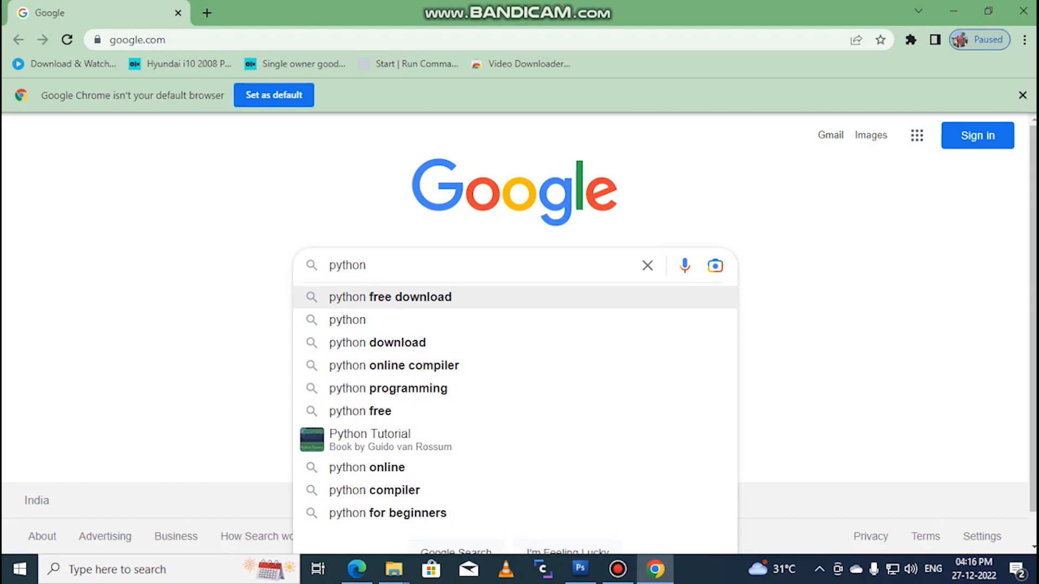
click(390, 297)
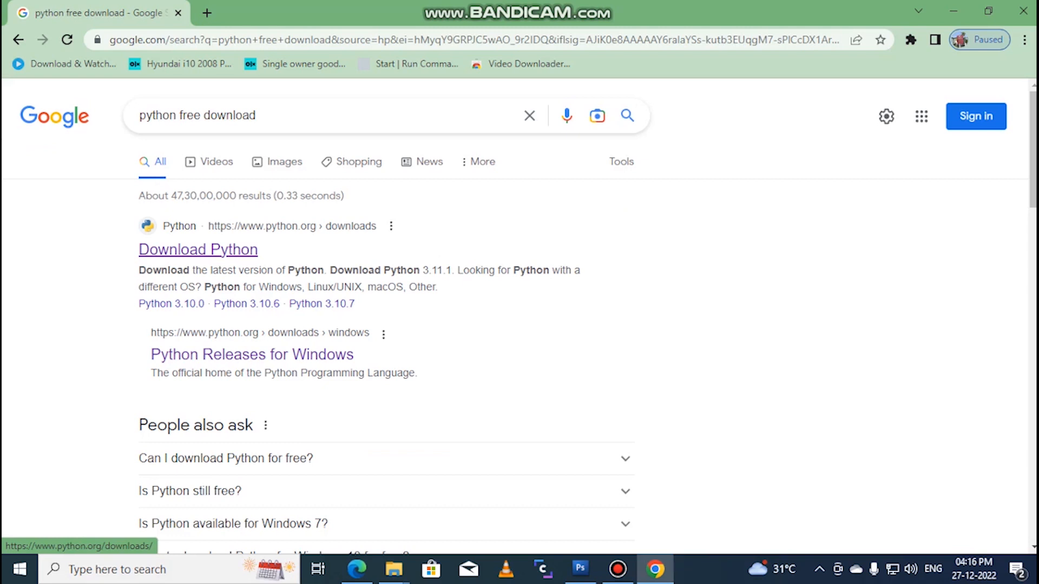
click(197, 248)
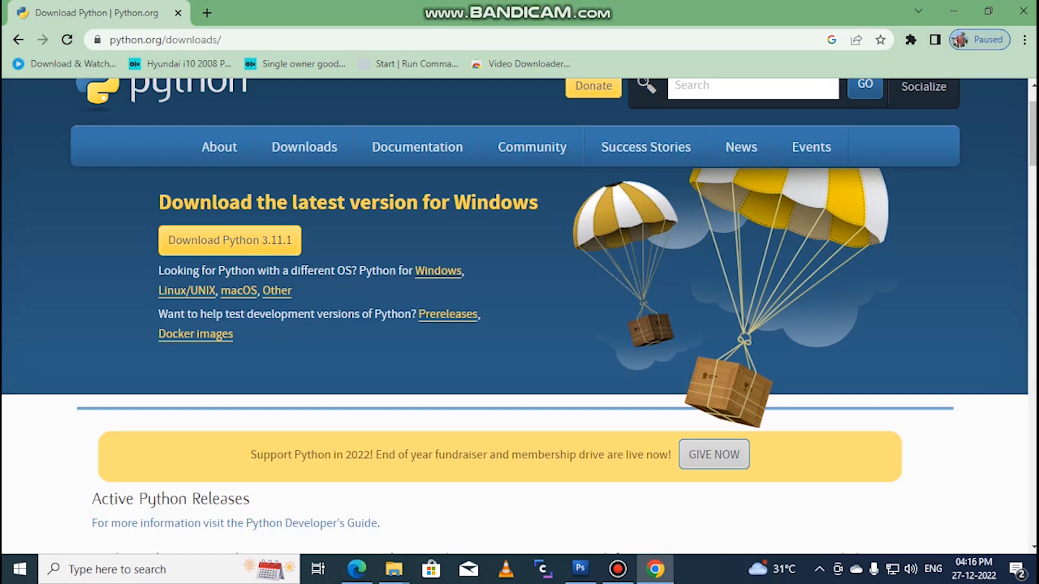
mouse_move(438, 270)
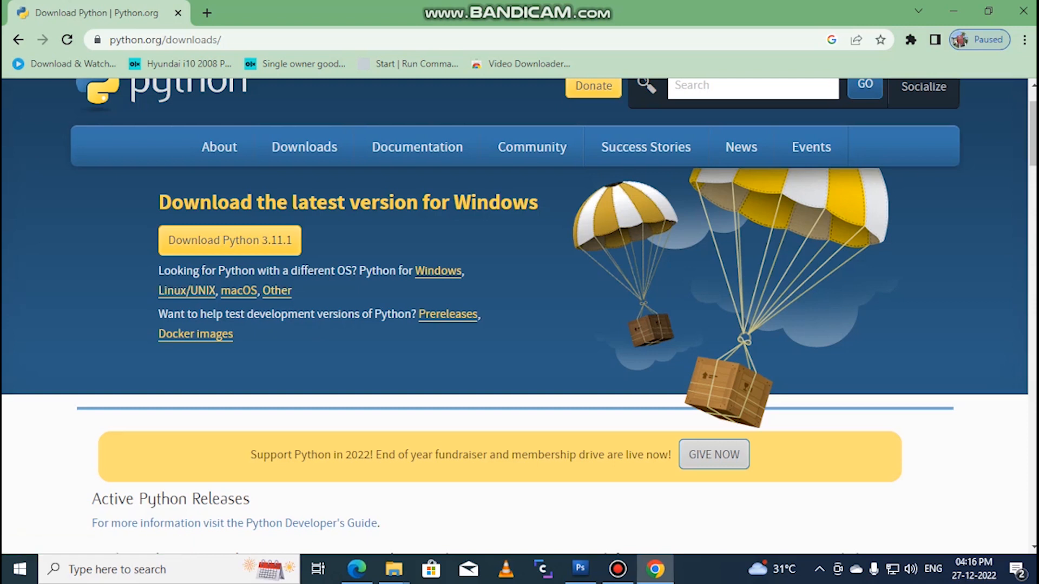
mouse_move(438, 270)
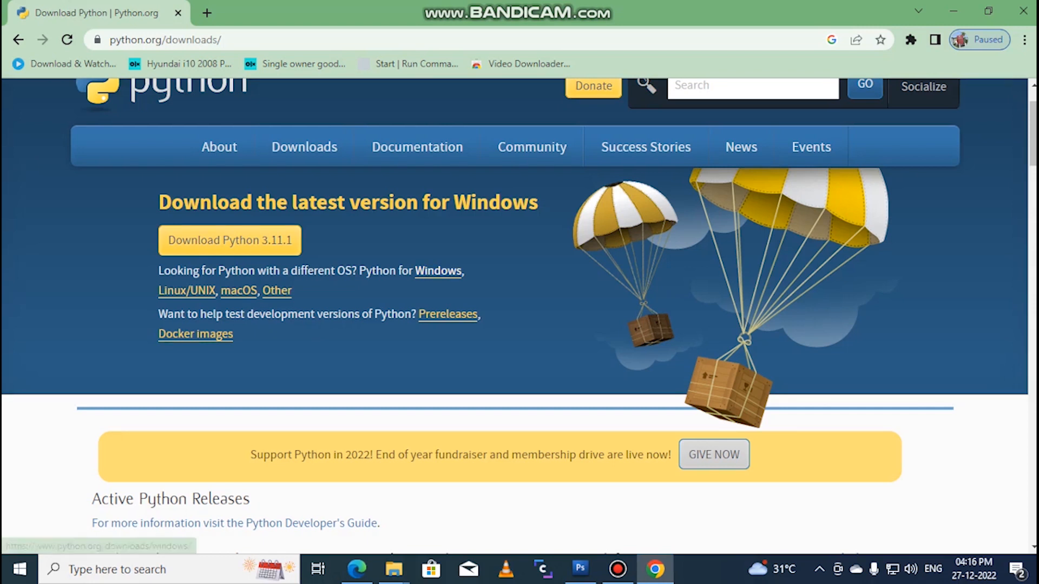
Download the Python 3.11.1 Windows installer (64-bit) and show it in the Downloads folder
click(438, 270)
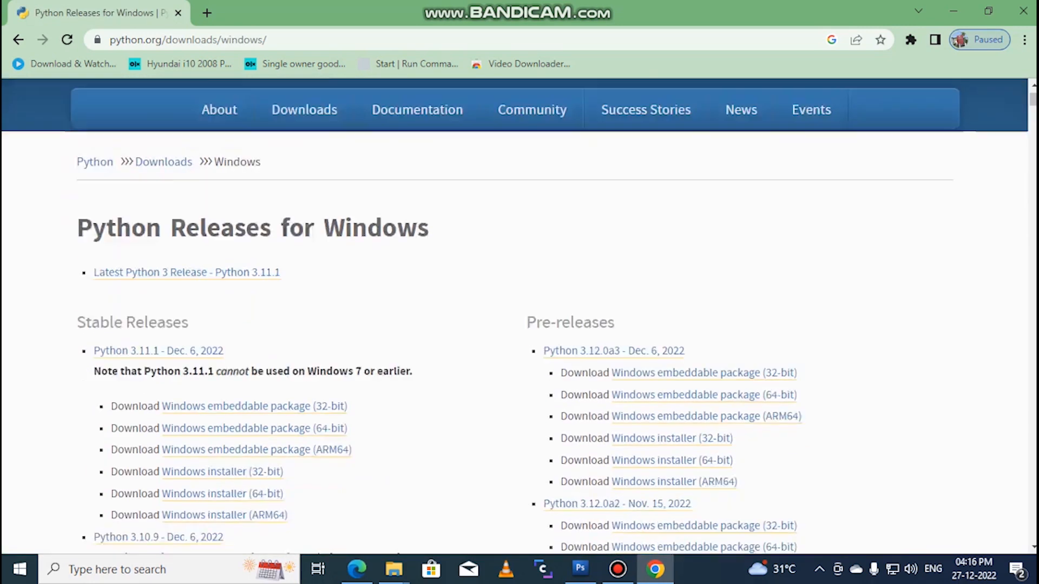
scroll(down, 3)
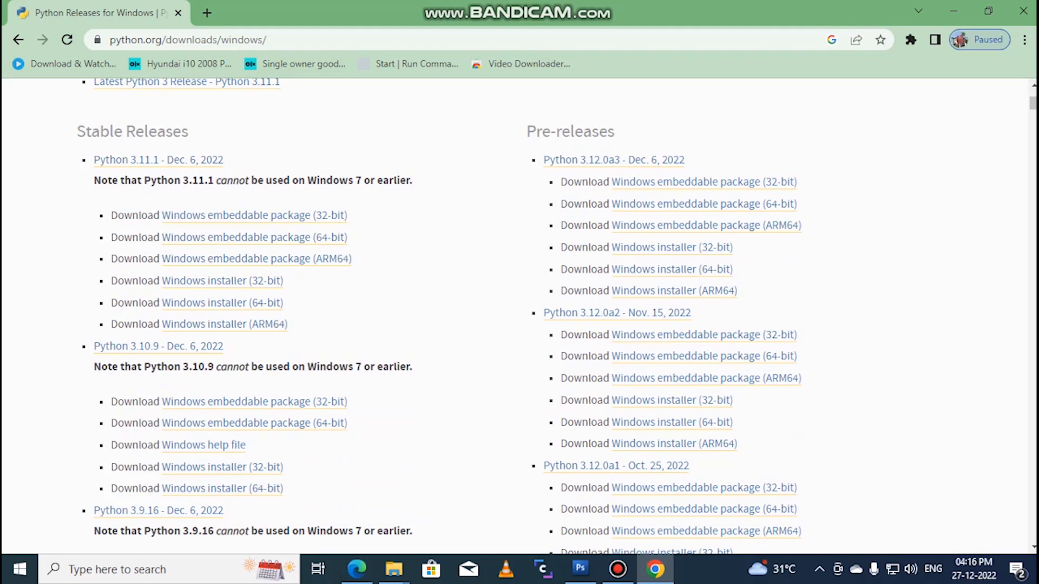
scroll(down, 3)
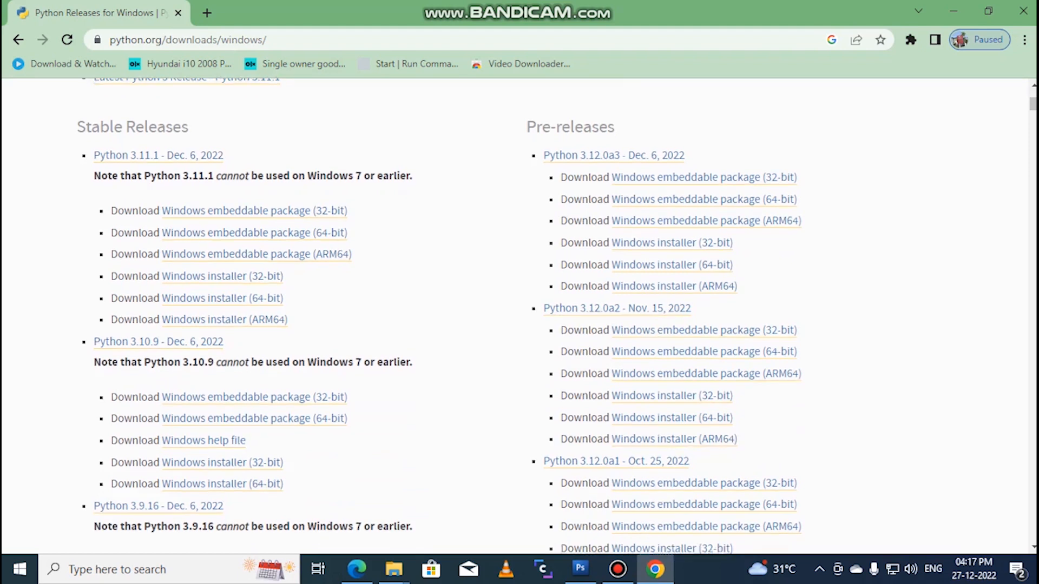
scroll(down, 3)
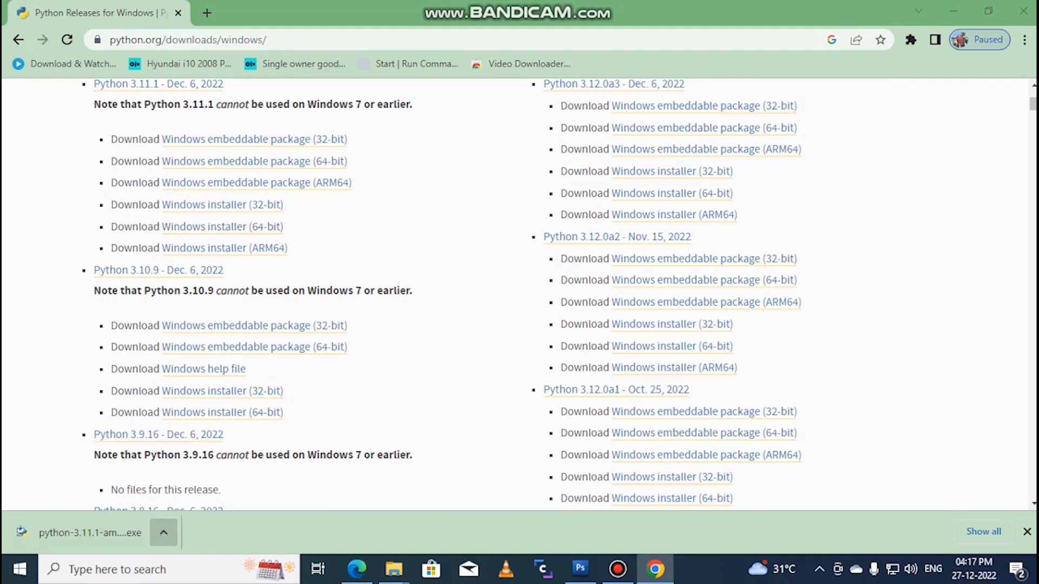
click(392, 569)
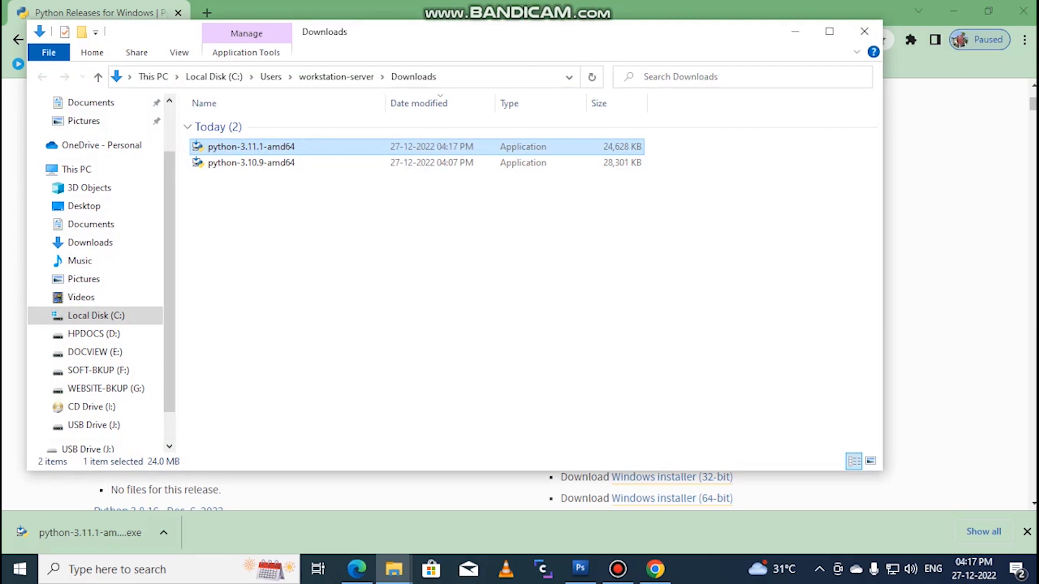
Run python-3.11.1-amd64 from Downloads, dismissing the security warning, to reach the Setup window
double_click(250, 146)
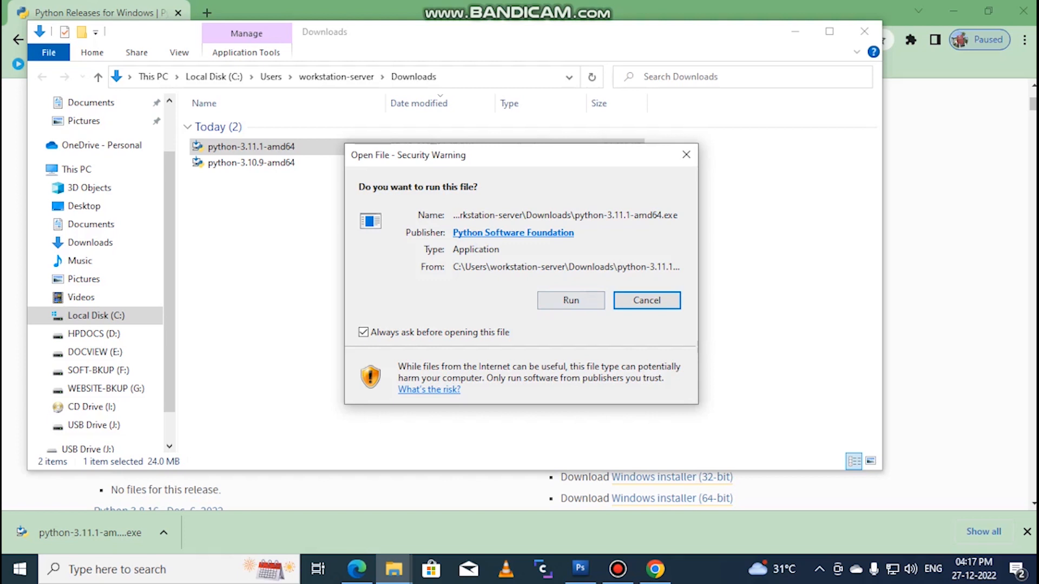
click(645, 300)
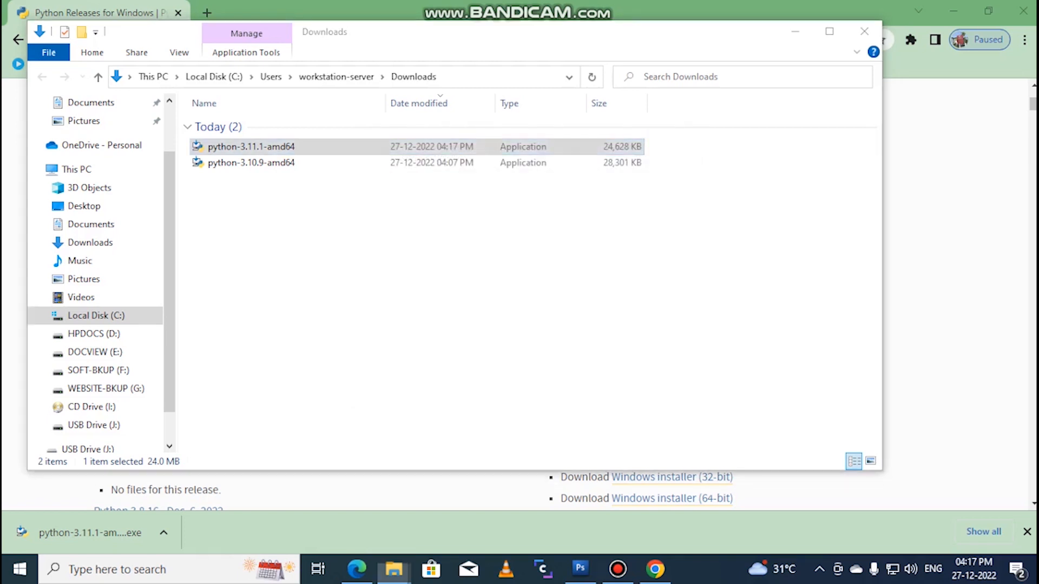
double_click(251, 146)
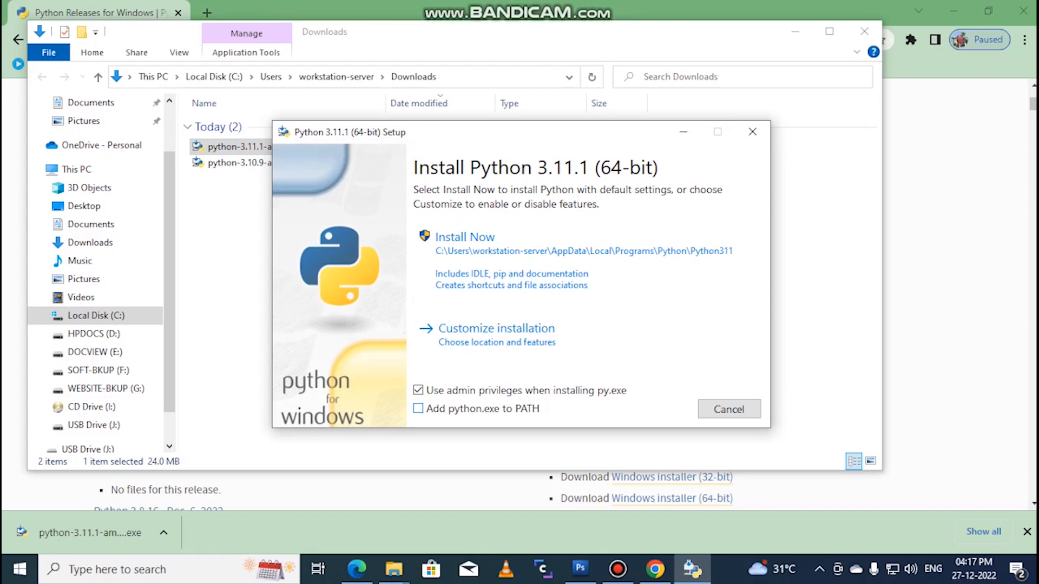
Install Python 3.11.1 with 'Add python.exe to PATH' ticked and close the successful setup
click(418, 409)
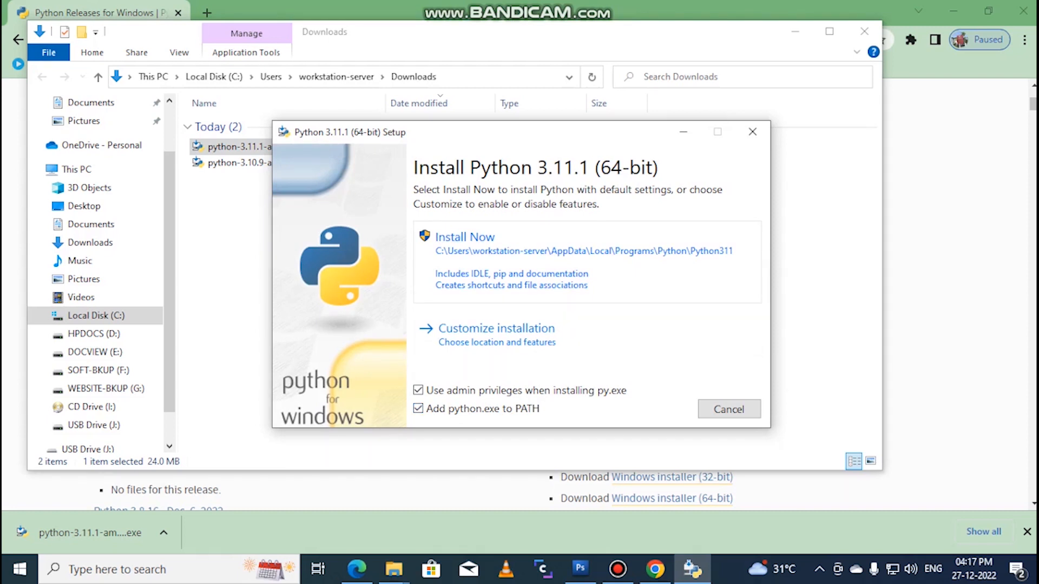
click(464, 237)
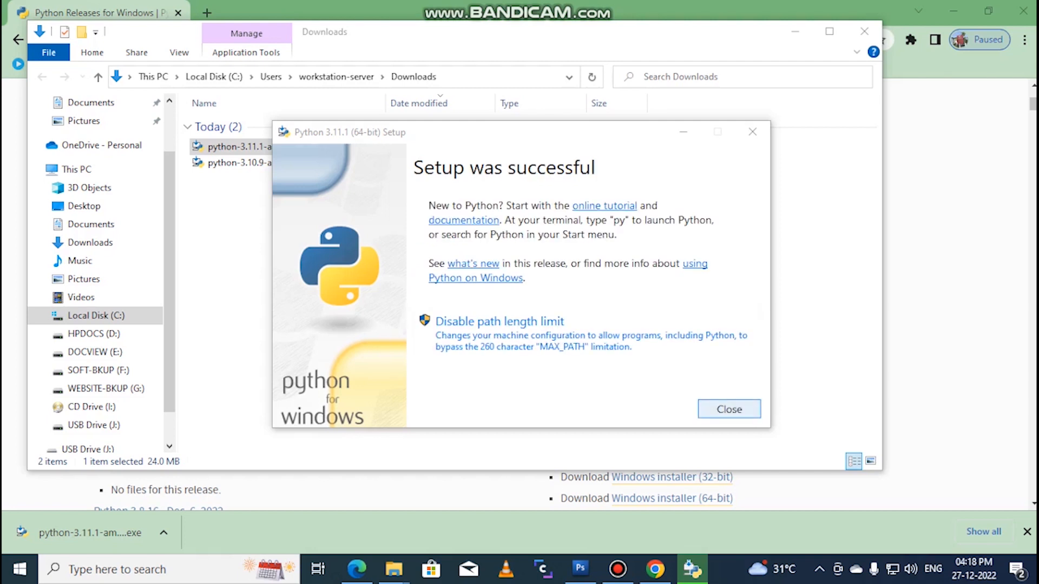
click(728, 409)
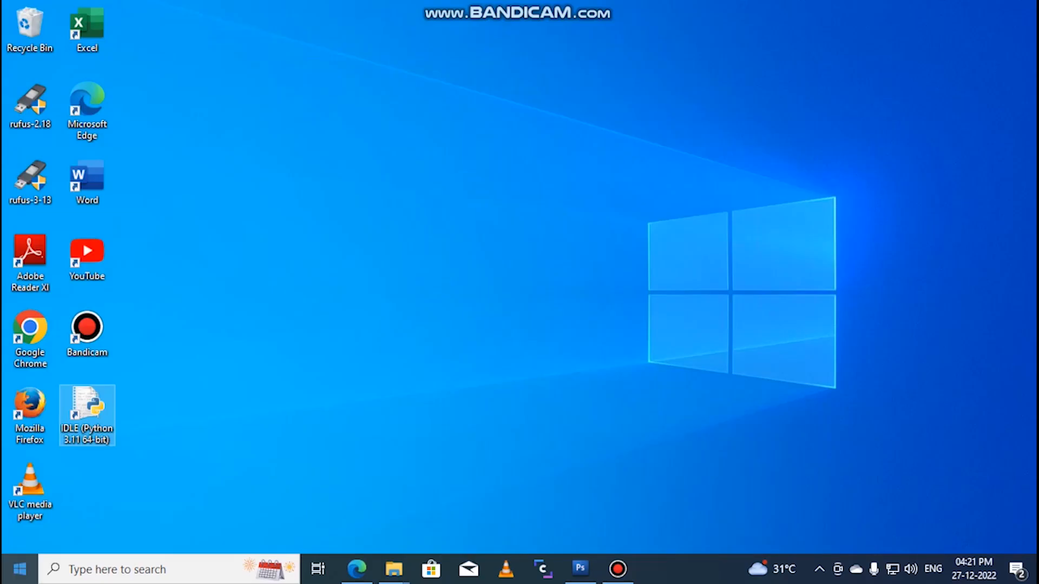
Send the Start menu's IDLE (Python 3.11 64-bit) shortcut to the desktop and launch IDLE from it
click(19, 568)
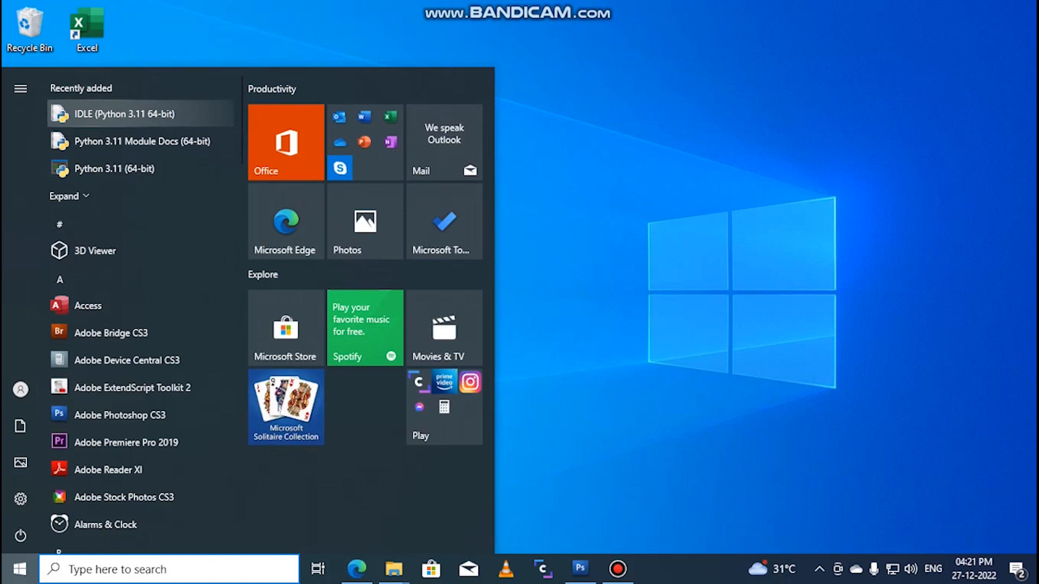
right_click(139, 114)
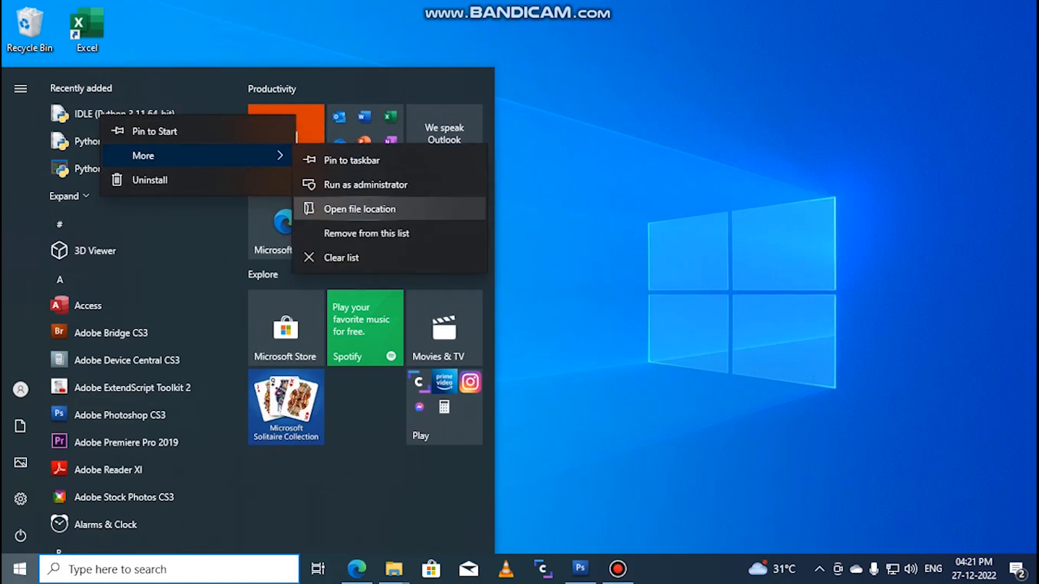
click(359, 209)
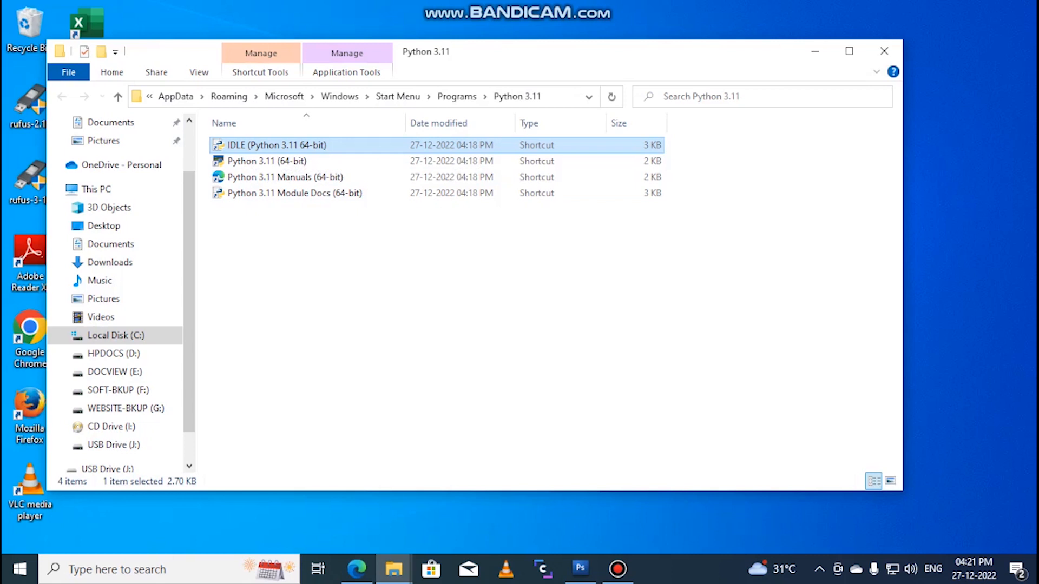
right_click(278, 145)
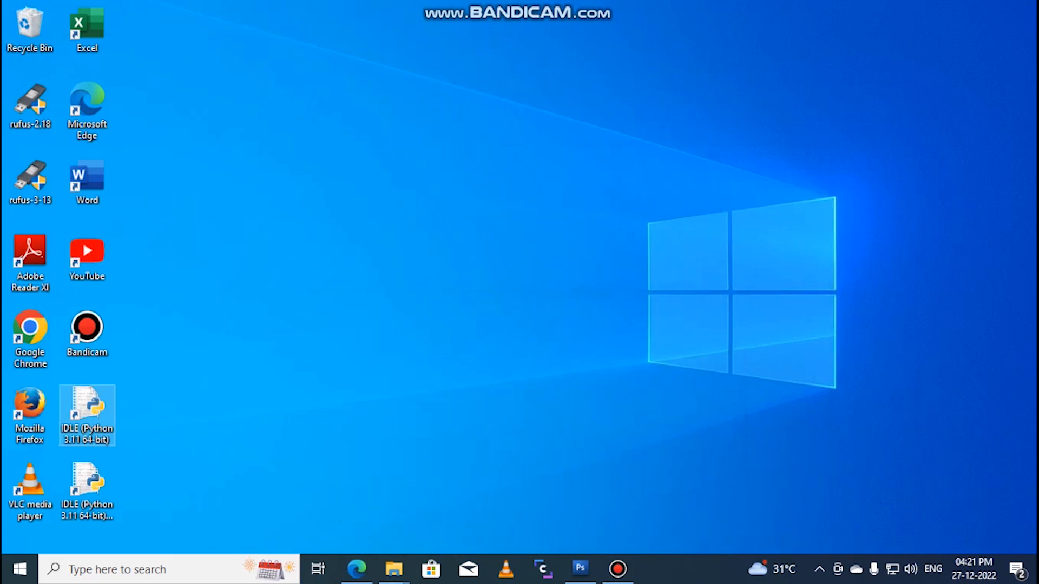
double_click(87, 411)
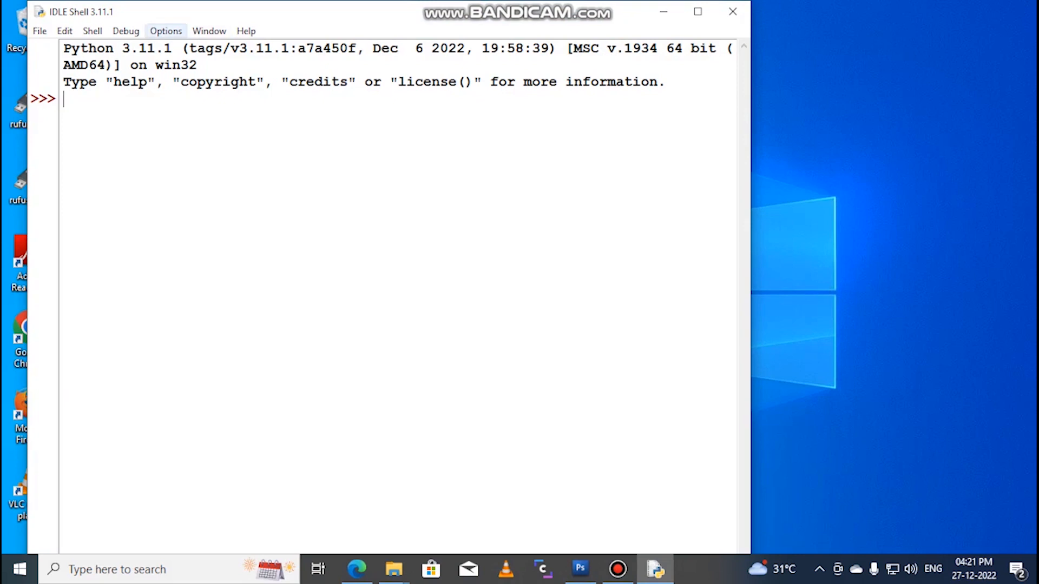
Raise the IDLE shell font size from 14 to 16 in Configure IDLE's Fonts settings
click(164, 30)
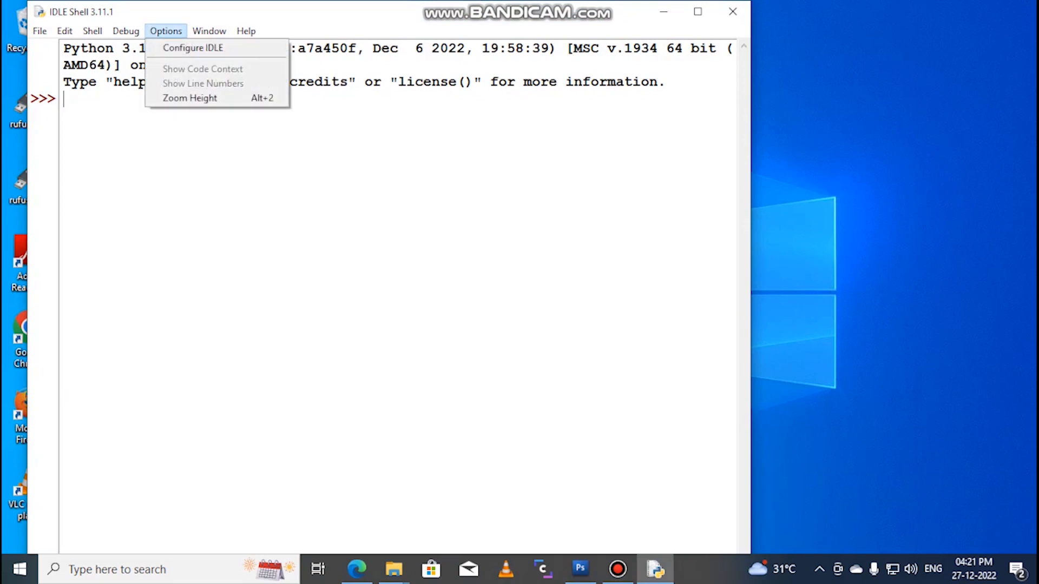
click(193, 47)
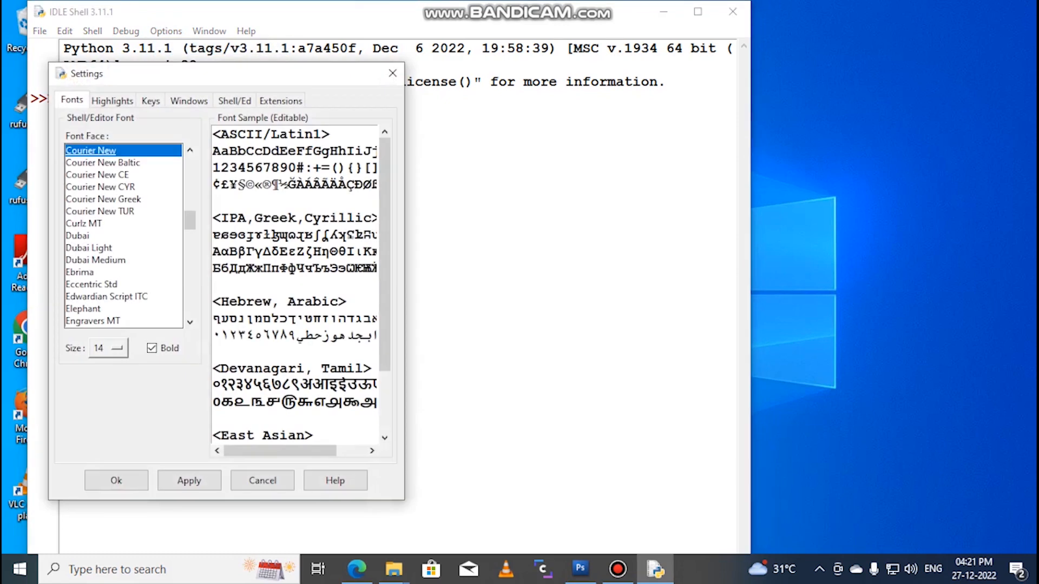
click(119, 347)
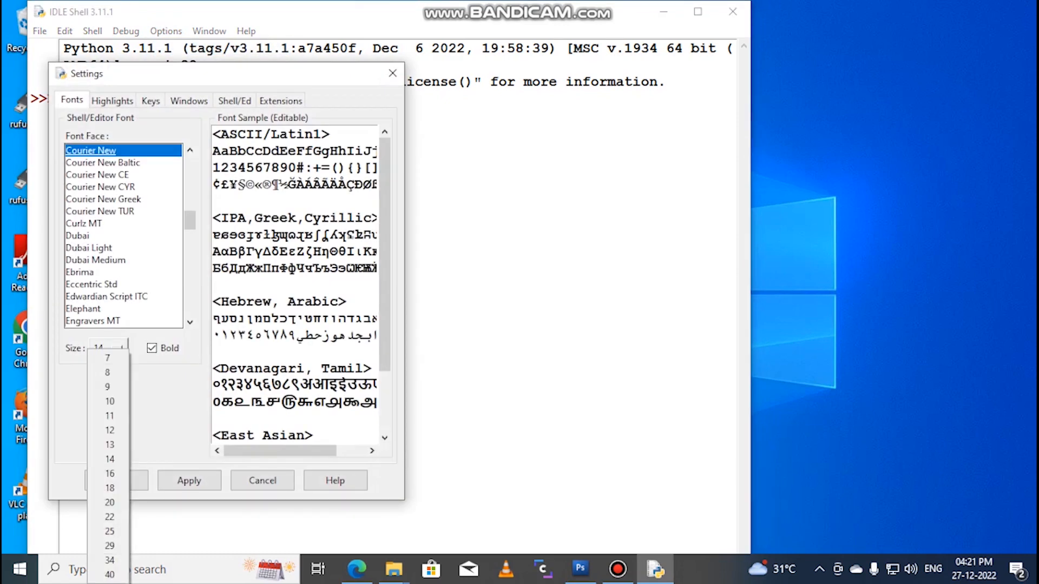
click(110, 472)
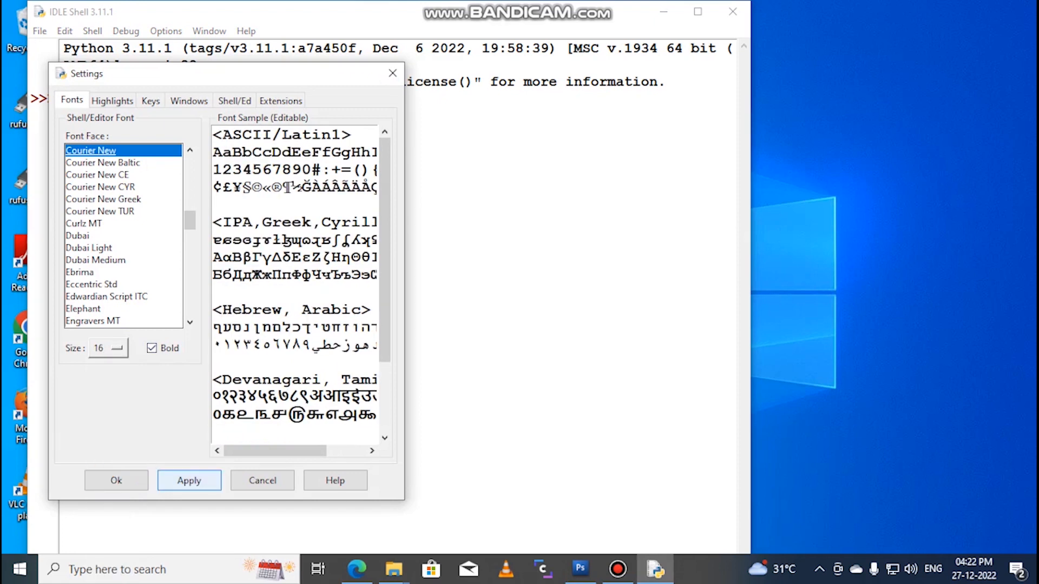
click(116, 480)
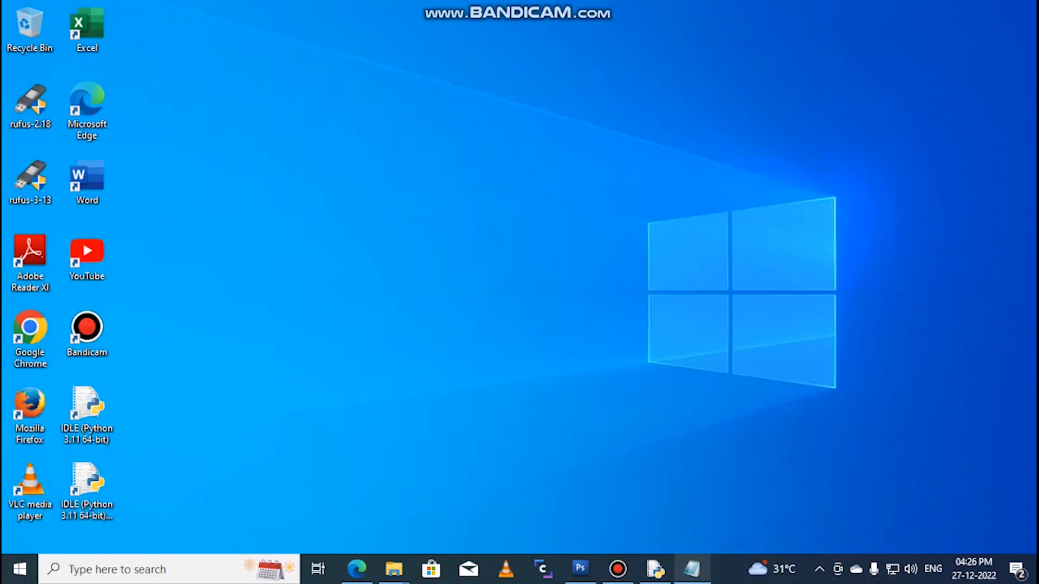
Restore IDLE Shell and enter print('Welcome to Anbu Tech Info!') at the >>> prompt without running it
click(691, 569)
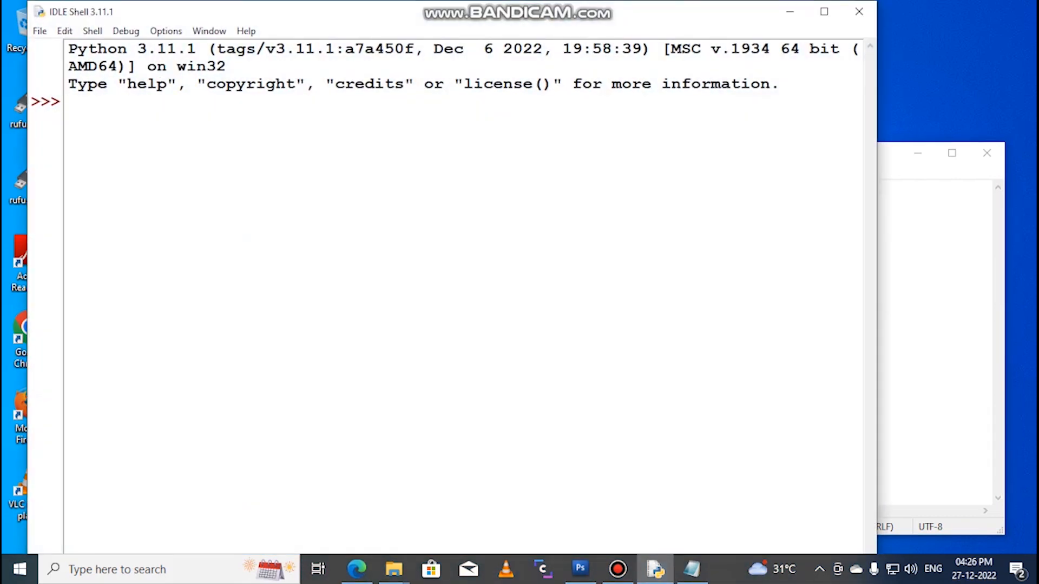
right_click(69, 102)
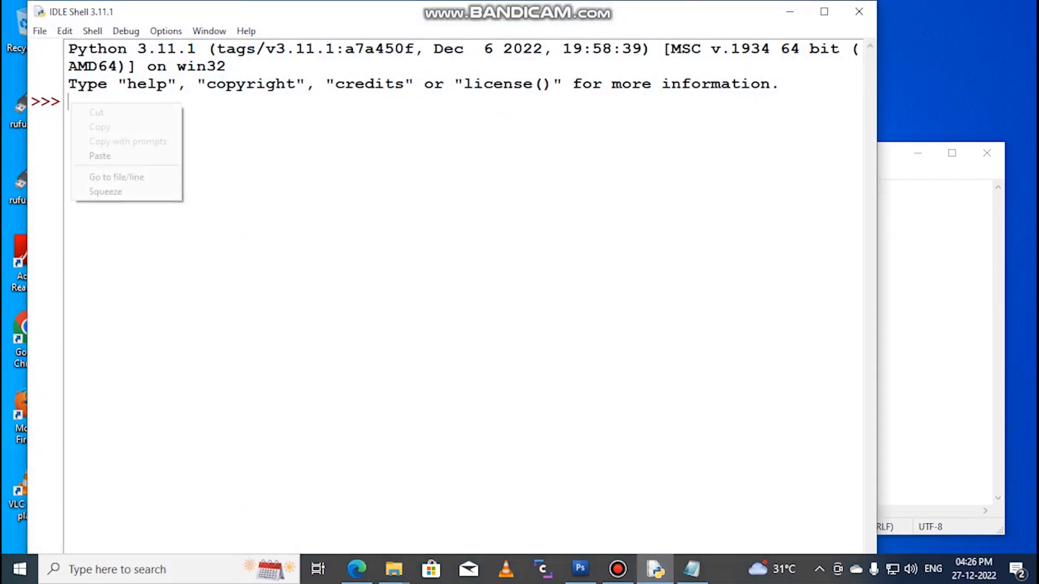
text(print('Welcome to Anbu Tech Info!'))
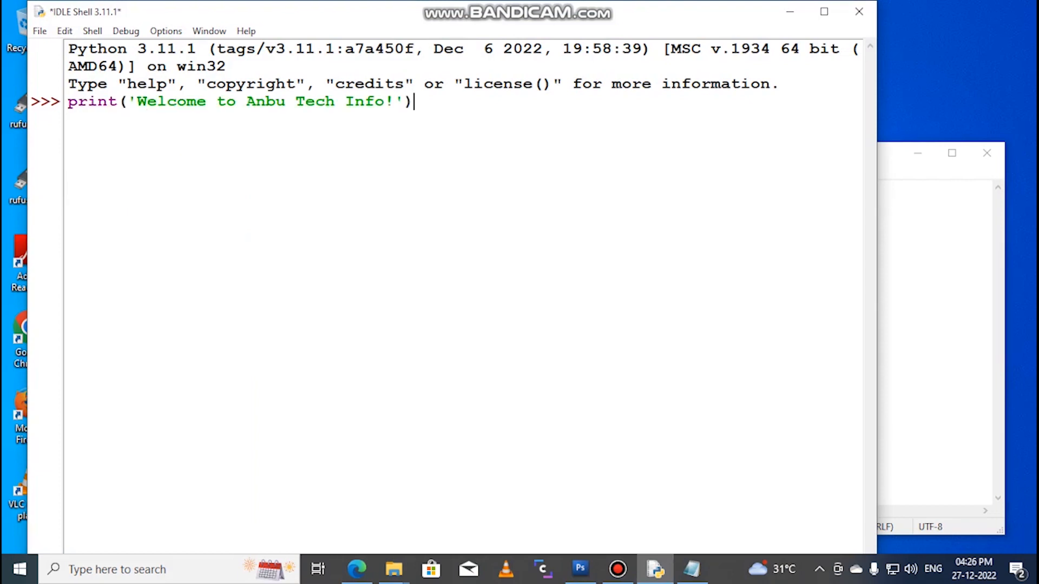